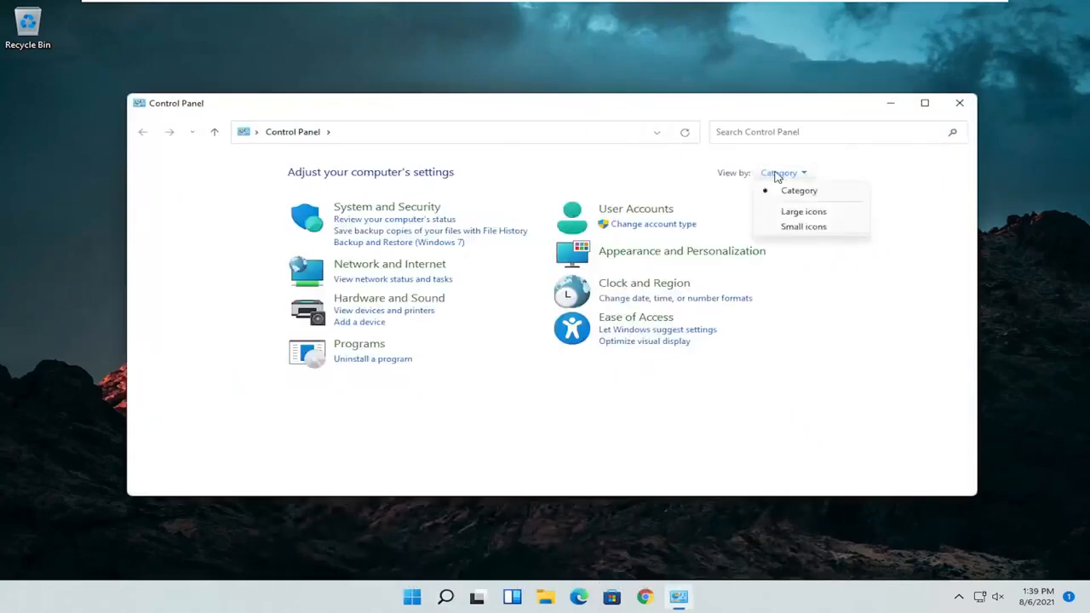
# Switch Control Panel to show all items as large icons
pyautogui.click(803, 211)
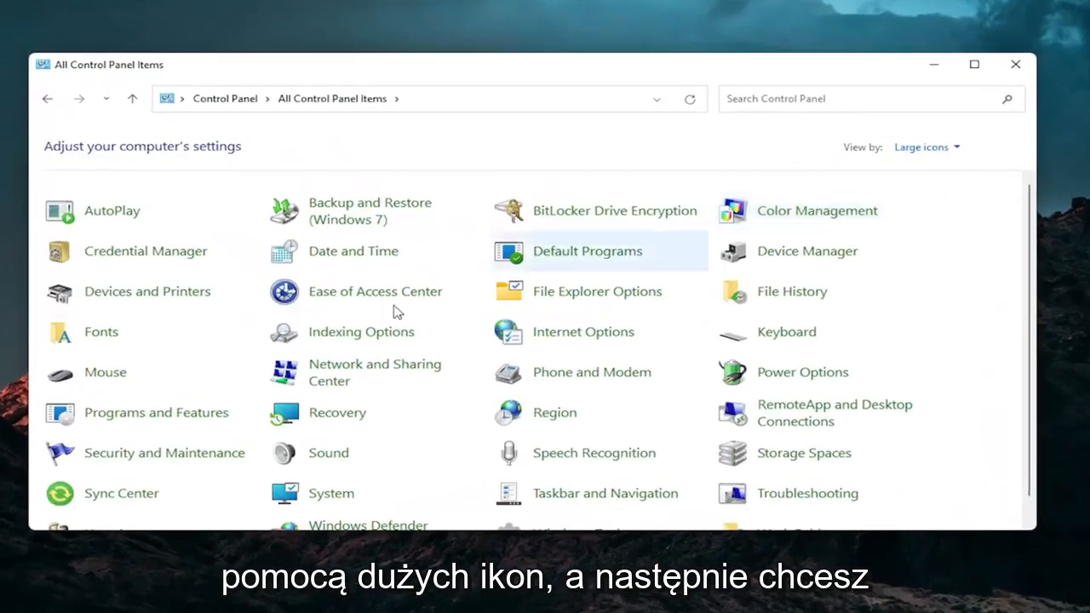
pyautogui.moveTo(106, 373)
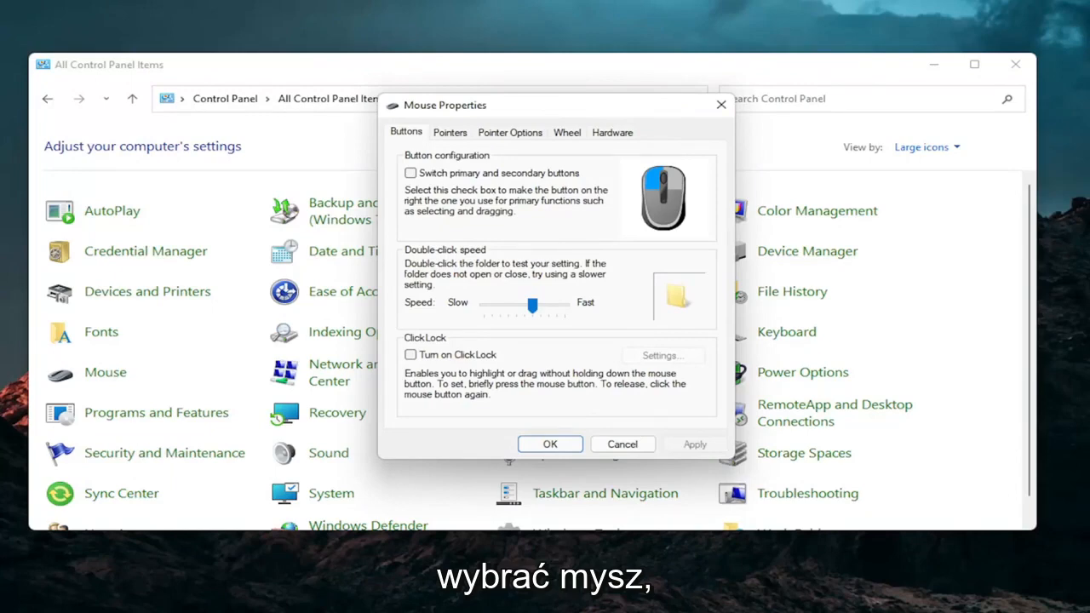
pyautogui.moveTo(770, 173)
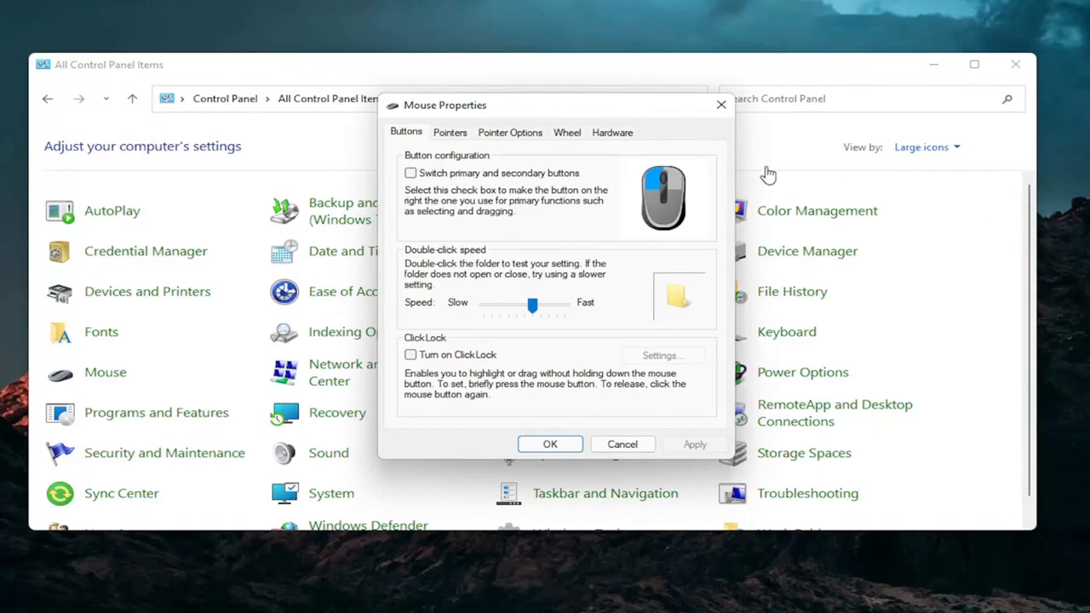
pyautogui.moveTo(664, 136)
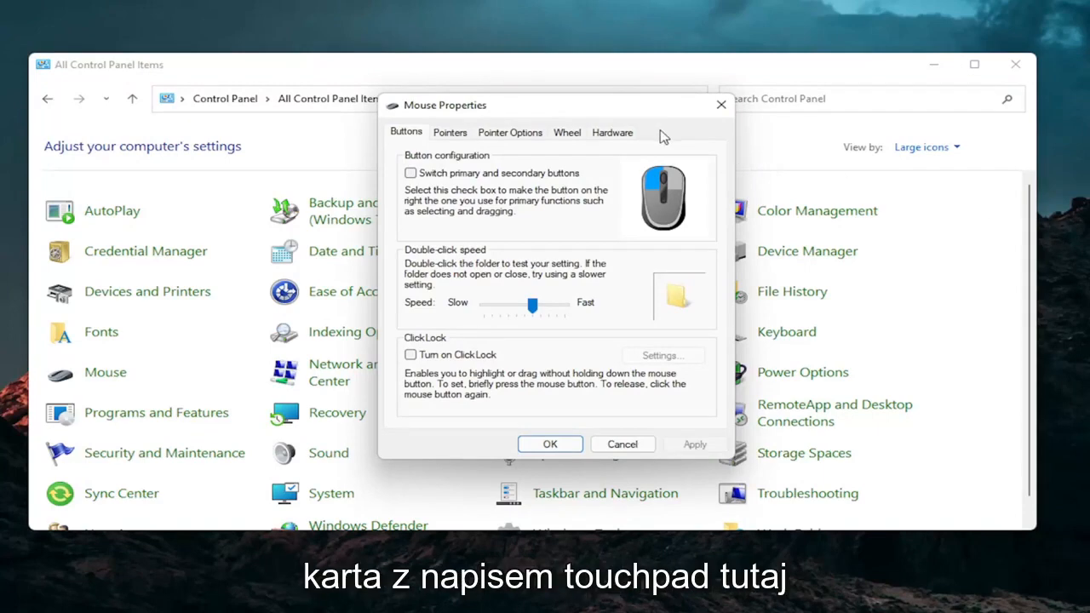
pyautogui.moveTo(684, 140)
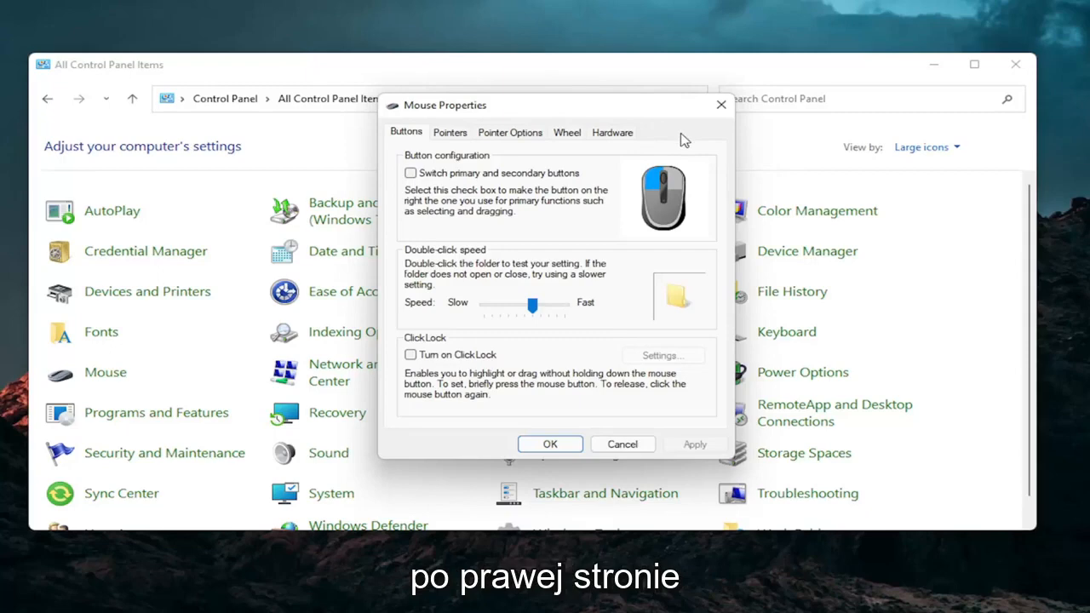
pyautogui.moveTo(475, 198)
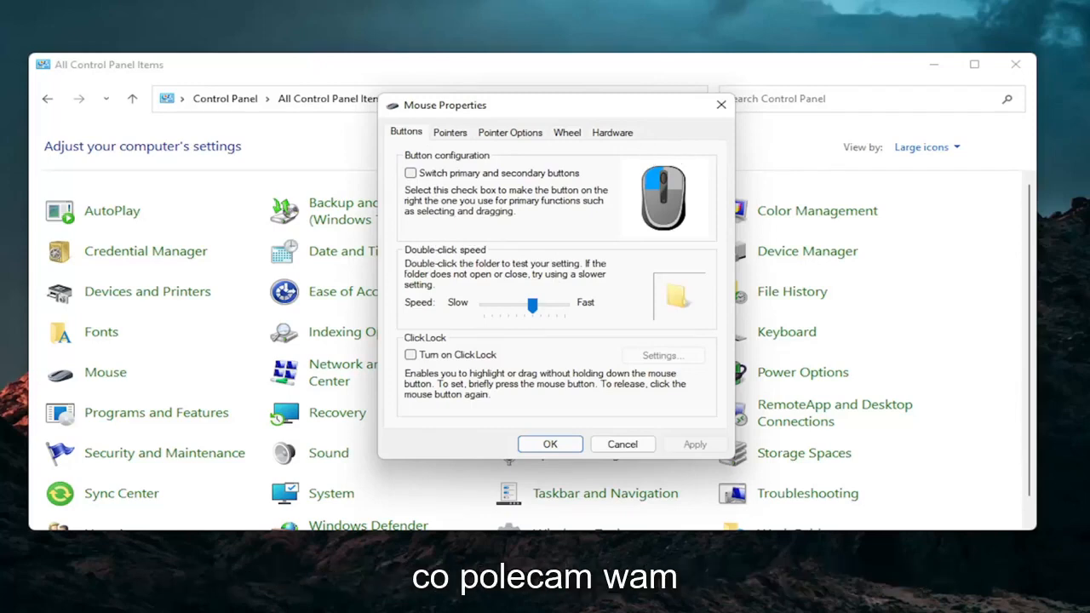
pyautogui.moveTo(981, 81)
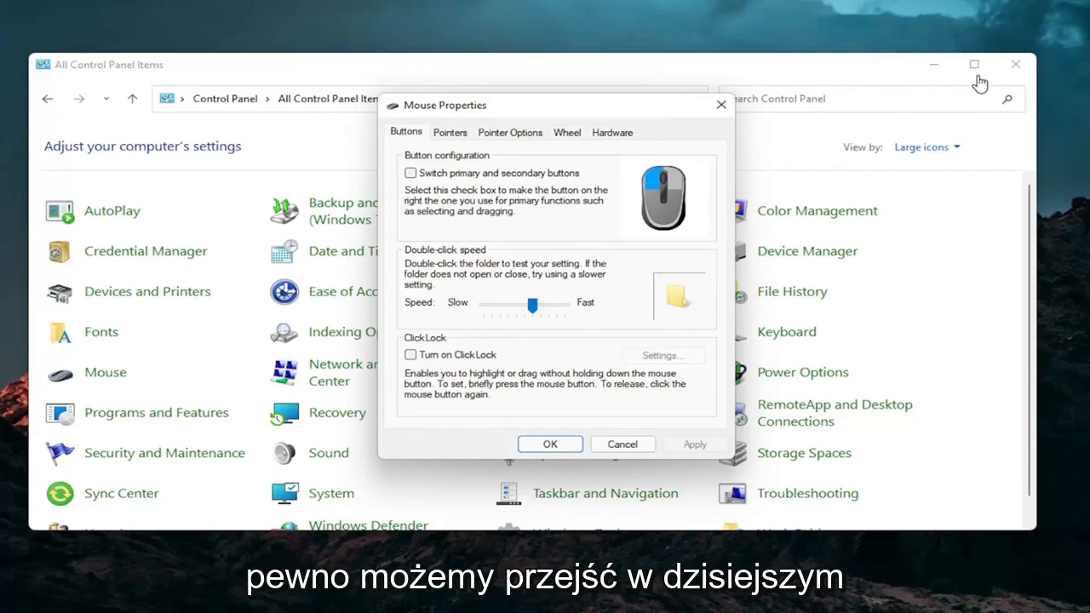
# Search for 'device Manager', launch it and expand Mice and other pointing devices
pyautogui.click(466, 596)
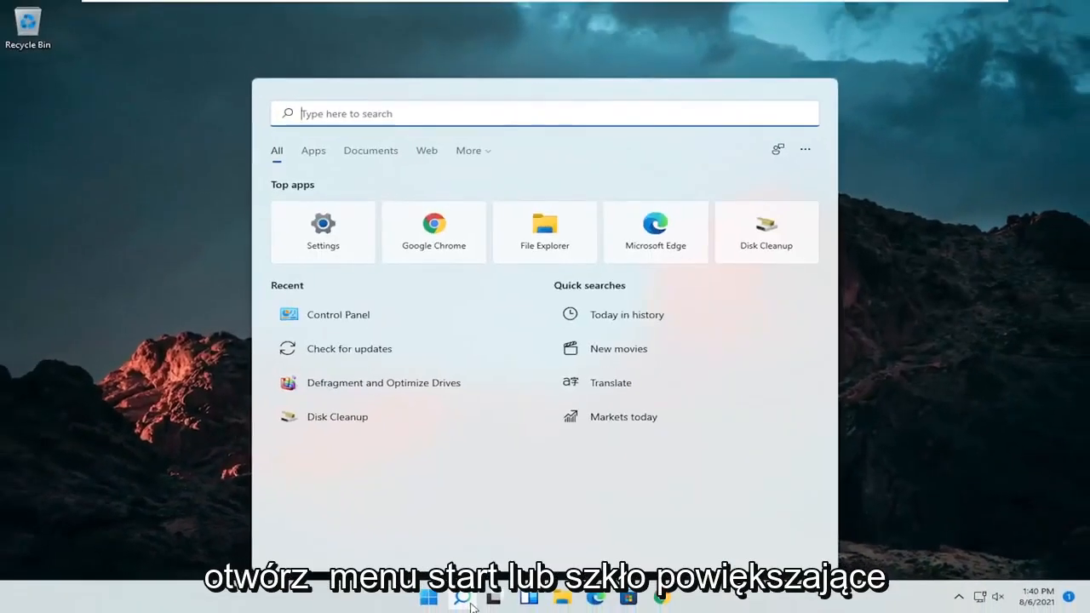
pyautogui.write('device Manager')
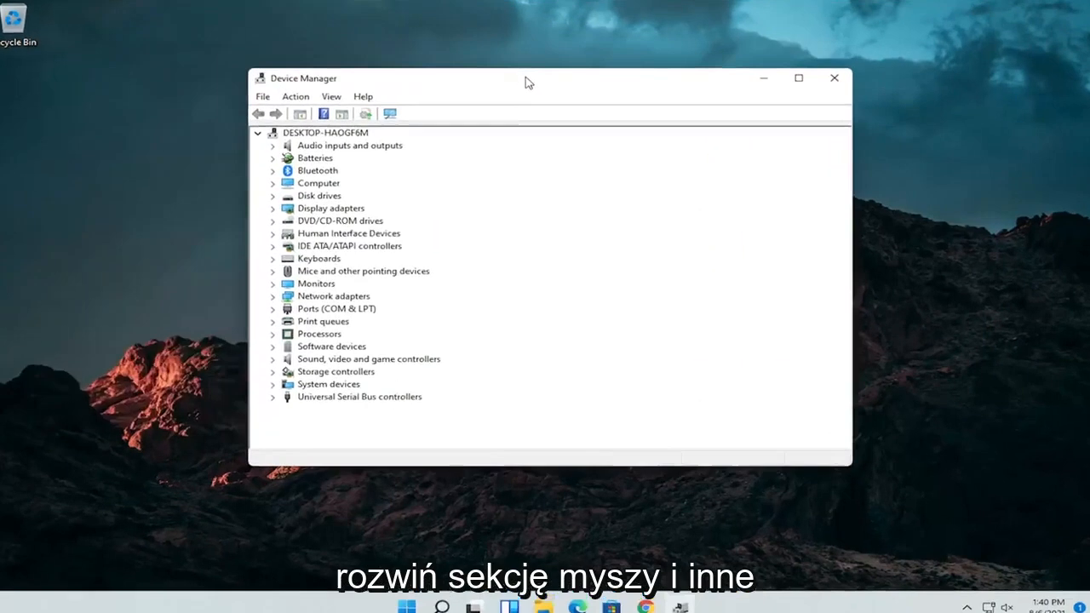
pyautogui.click(272, 271)
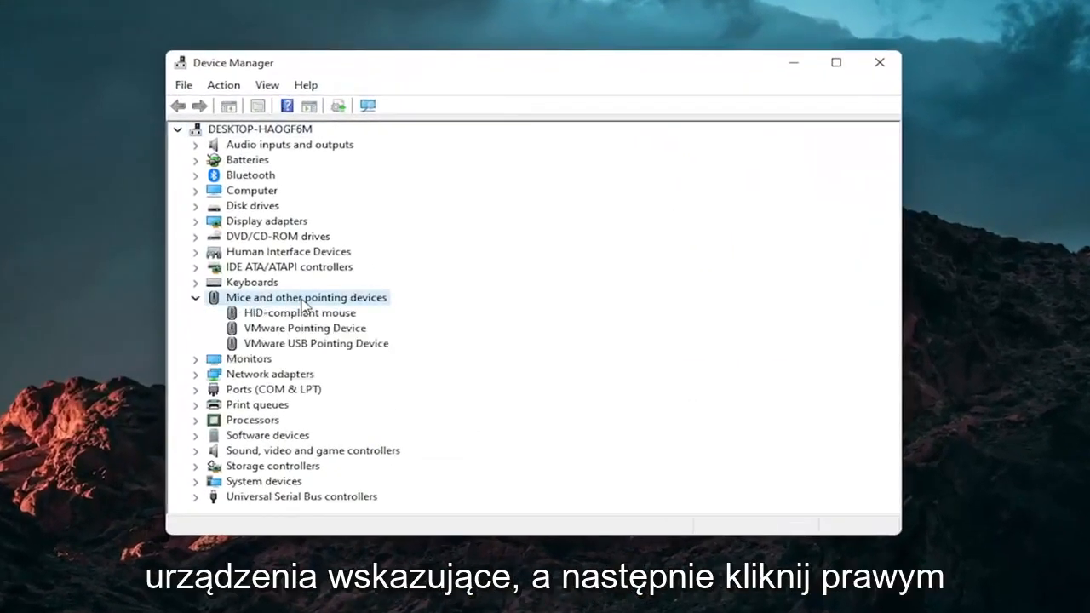
# Reinstall the HID-compliant mouse driver from the computer's compatible driver list and dismiss the success confirmation
pyautogui.rightClick(298, 313)
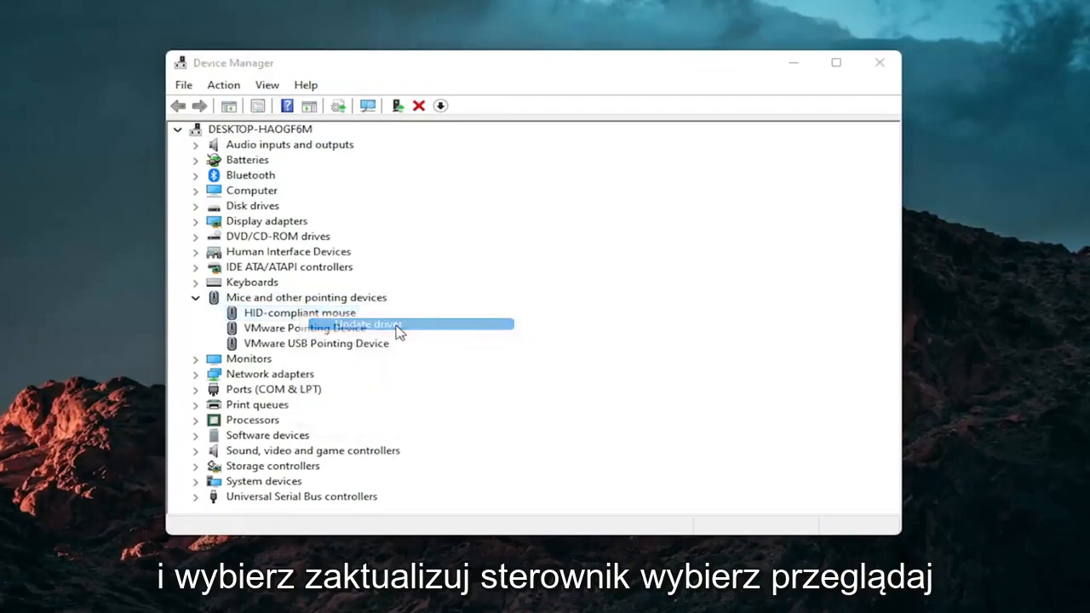
pyautogui.click(364, 323)
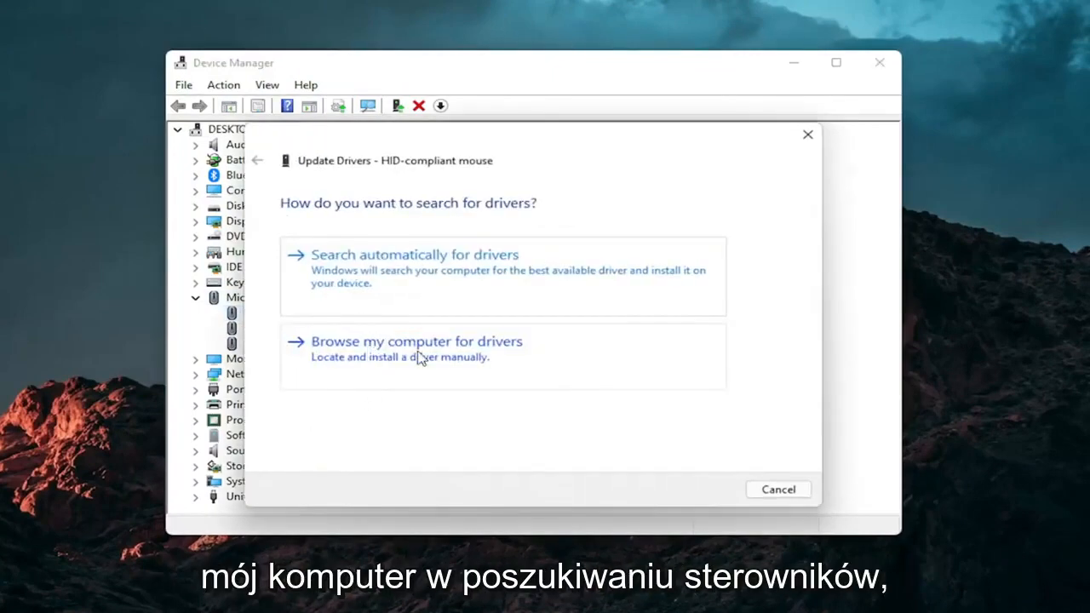
pyautogui.click(416, 341)
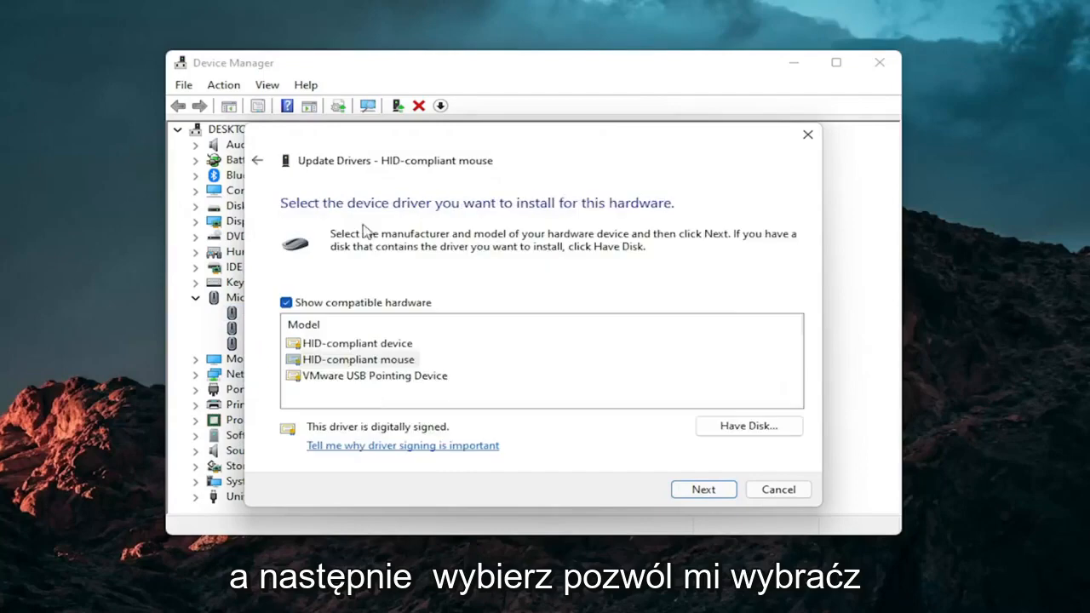
pyautogui.click(259, 160)
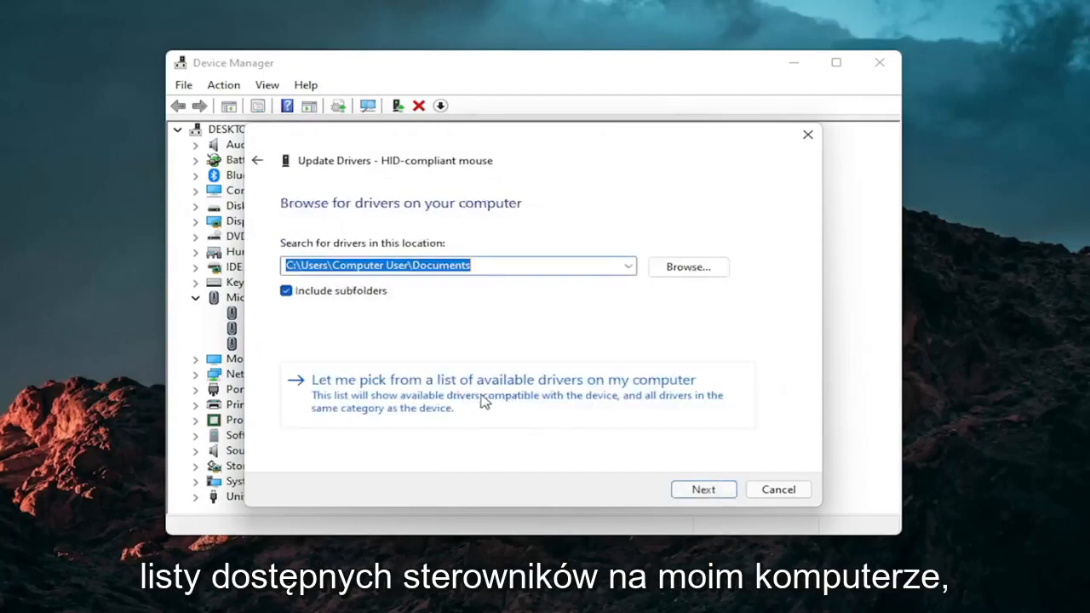
pyautogui.click(504, 378)
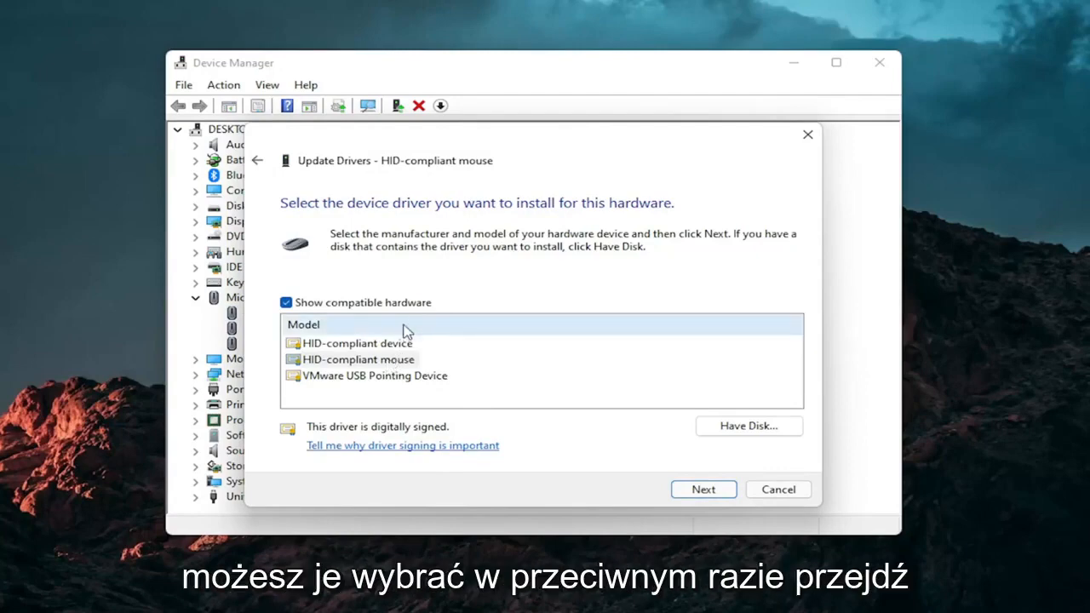
pyautogui.moveTo(339, 330)
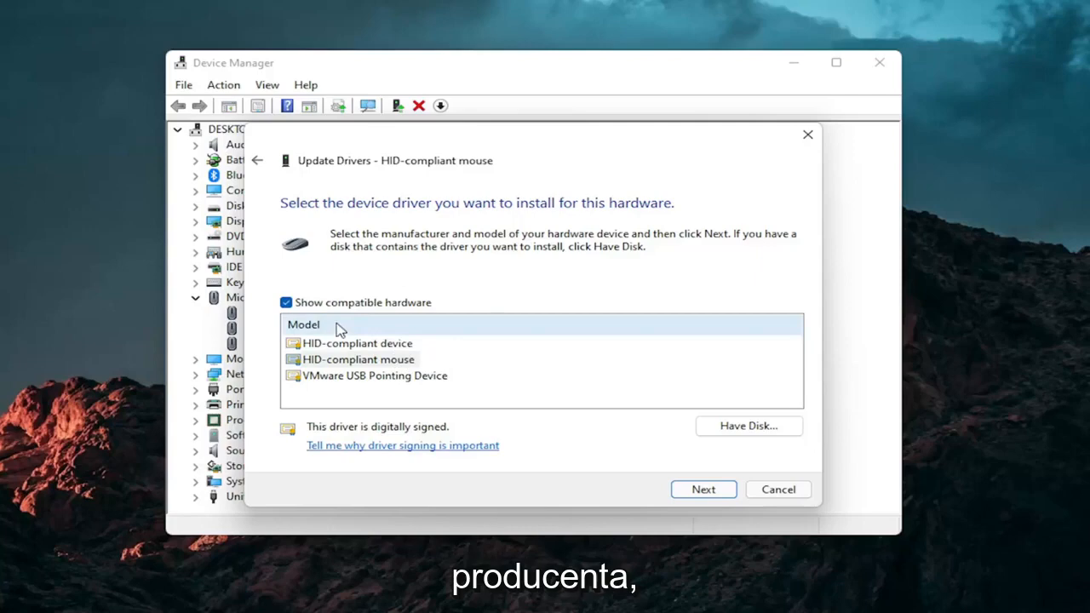
pyautogui.click(703, 488)
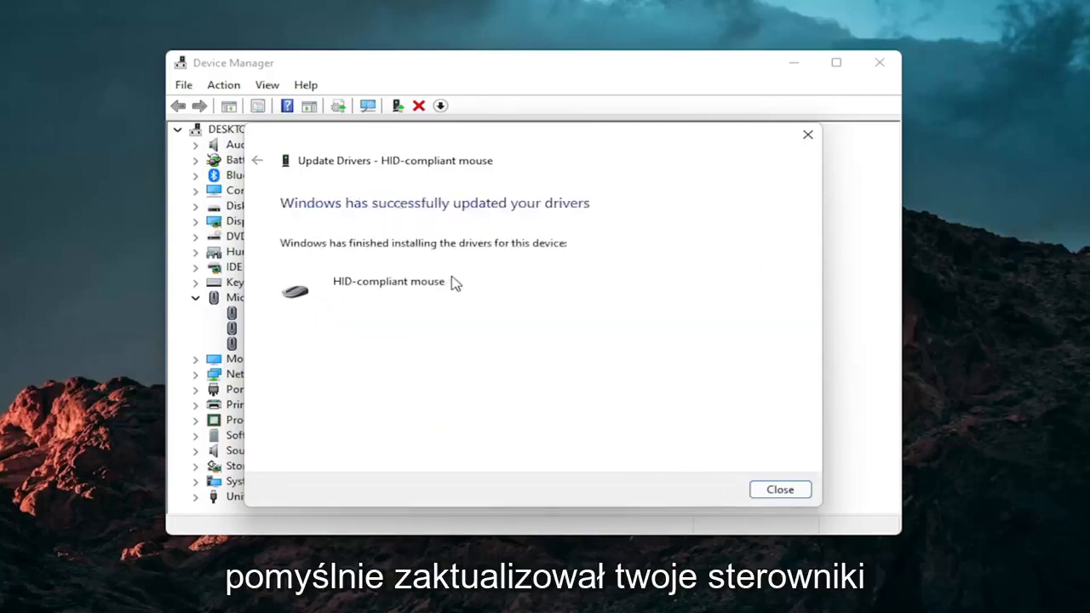
pyautogui.click(780, 489)
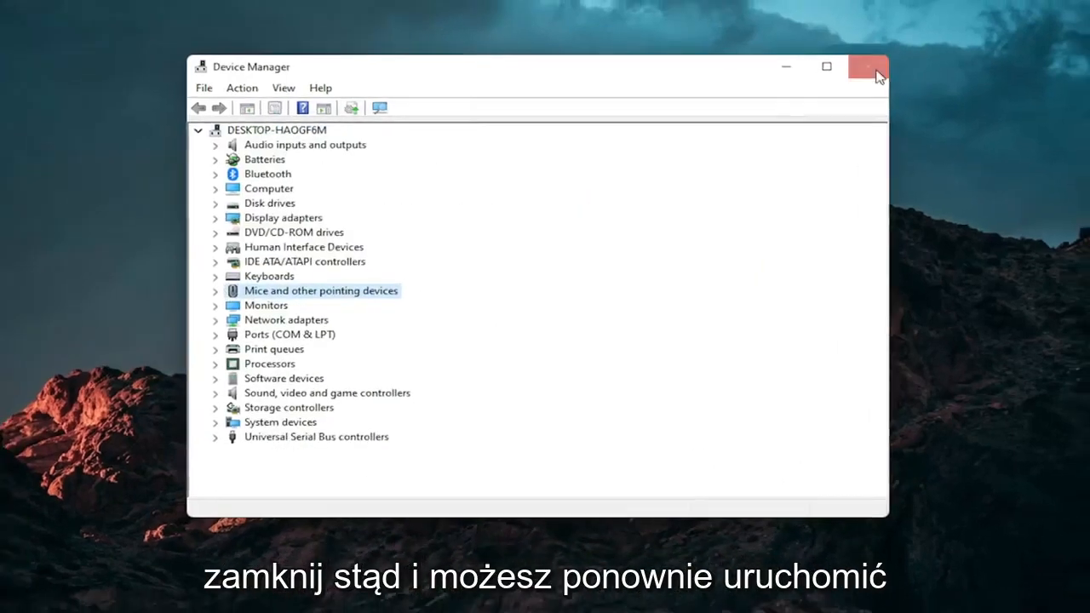
# Close Device Manager, search 'troubleshoot settings' and scroll Other troubleshooters down to Keyboard
pyautogui.click(869, 67)
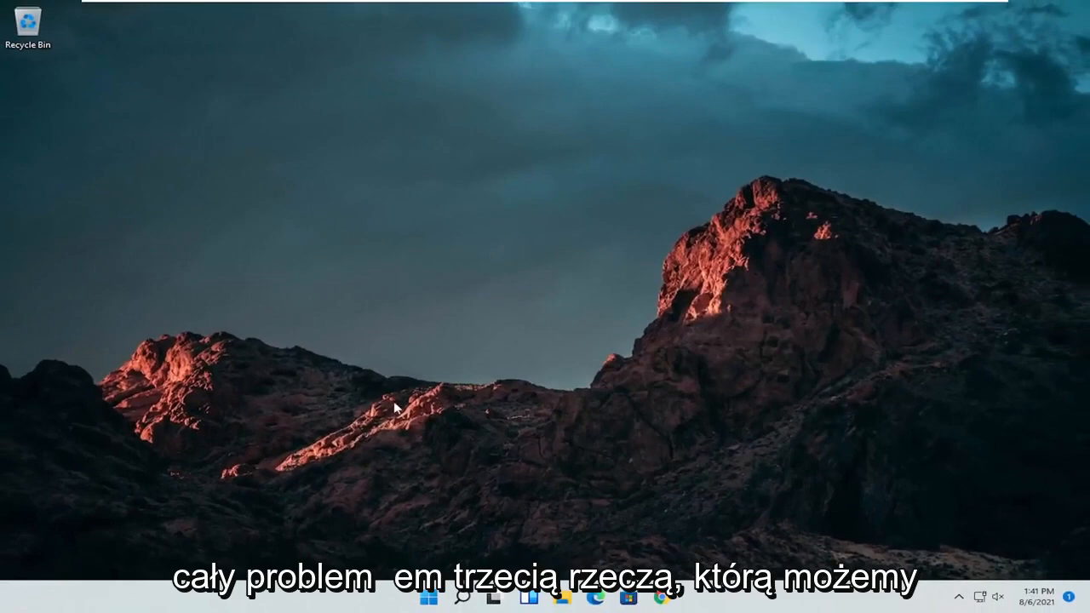
pyautogui.click(463, 596)
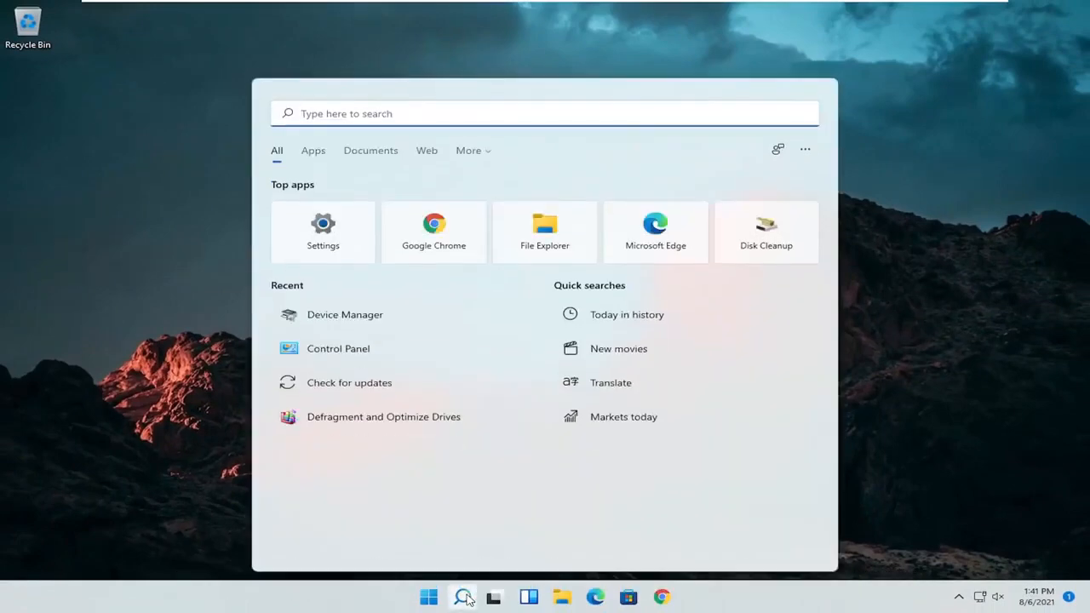
pyautogui.write('troubleshoot settings')
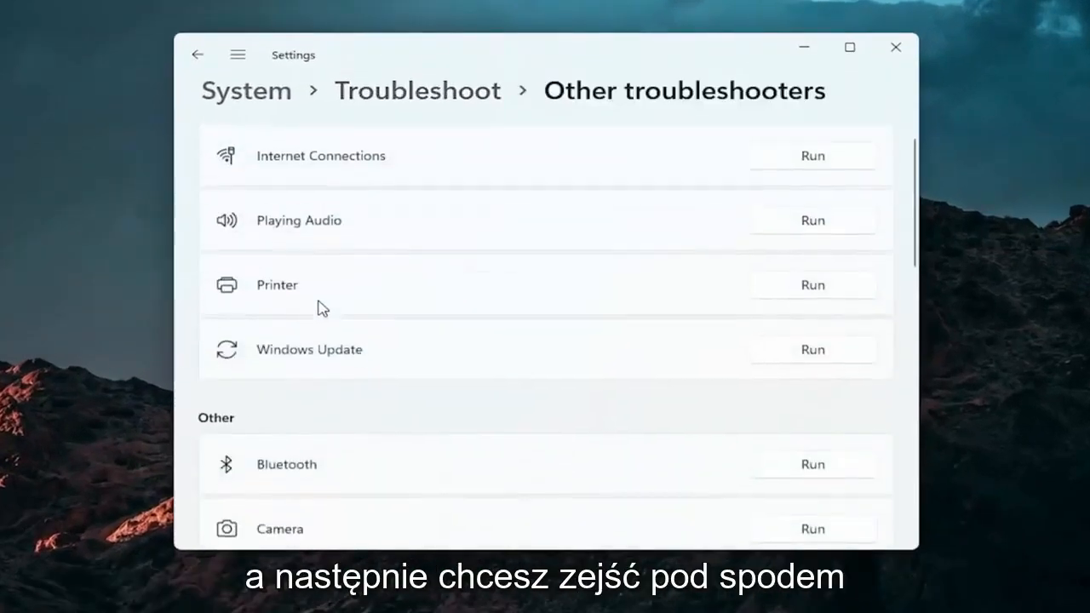
pyautogui.scroll(-3)
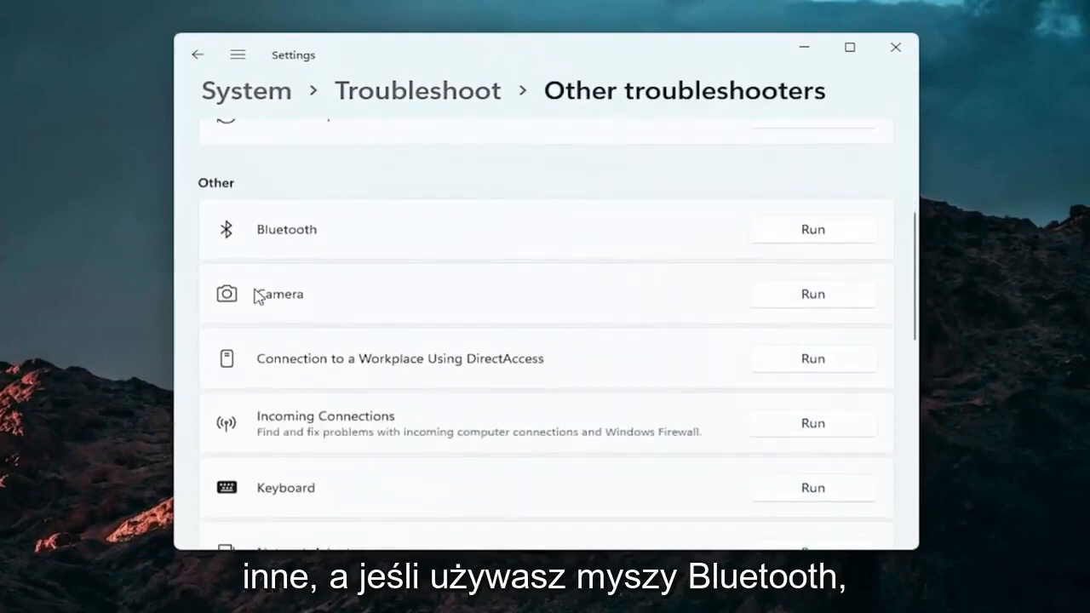
pyautogui.moveTo(252, 252)
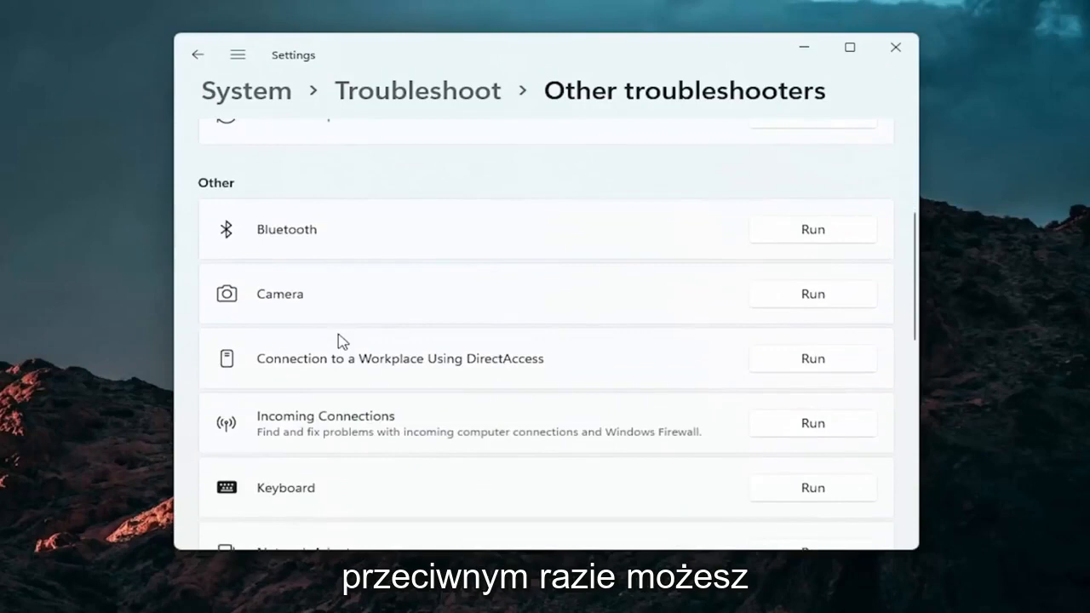
pyautogui.scroll(-3)
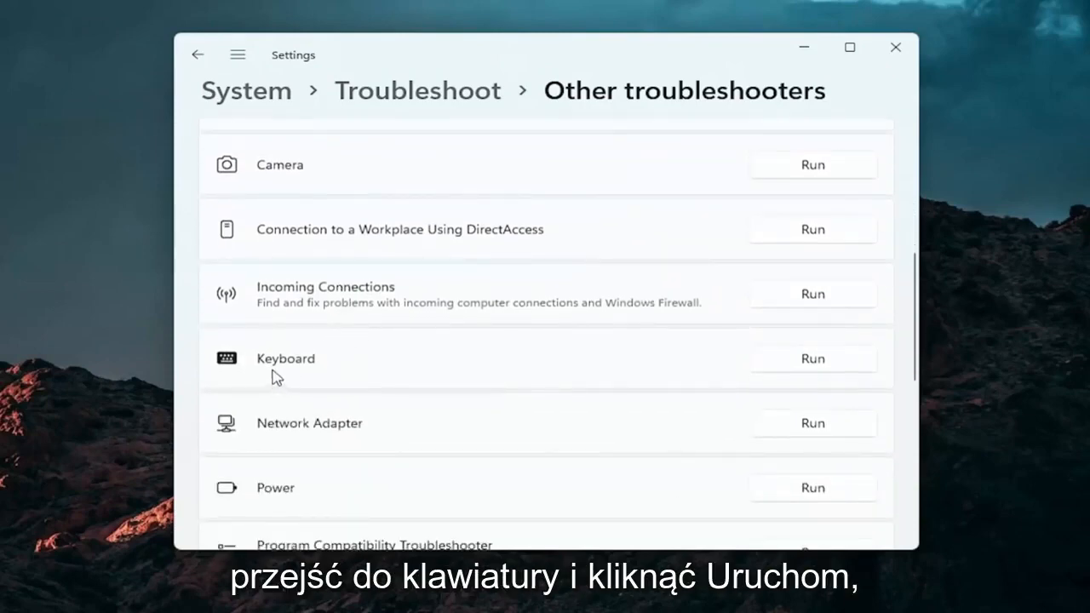
# Run the Keyboard troubleshooter, dismiss its no-changes result and close Settings
pyautogui.click(811, 357)
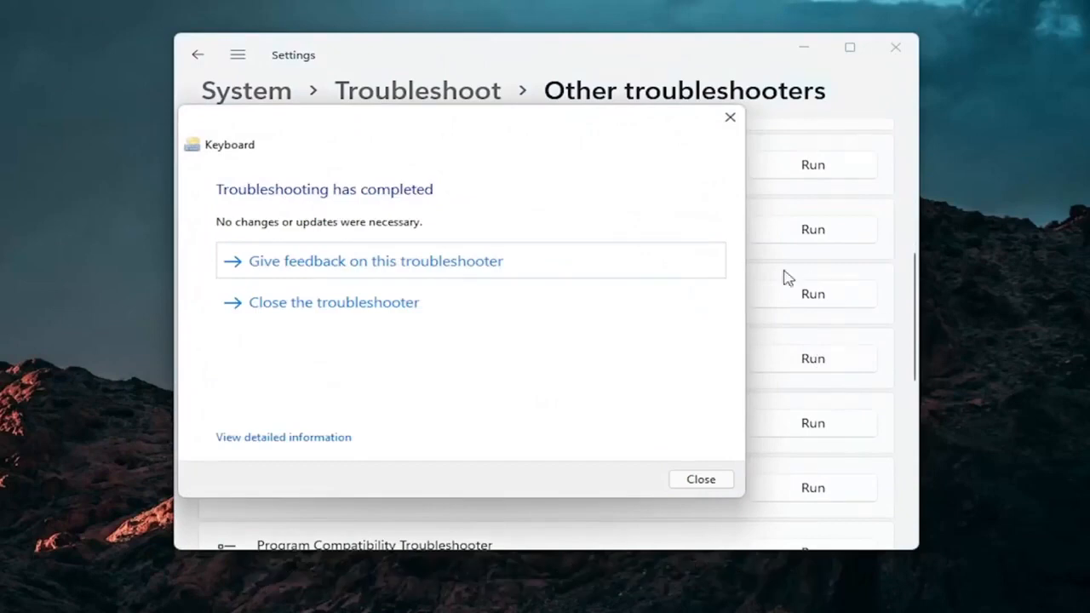
pyautogui.moveTo(729, 116)
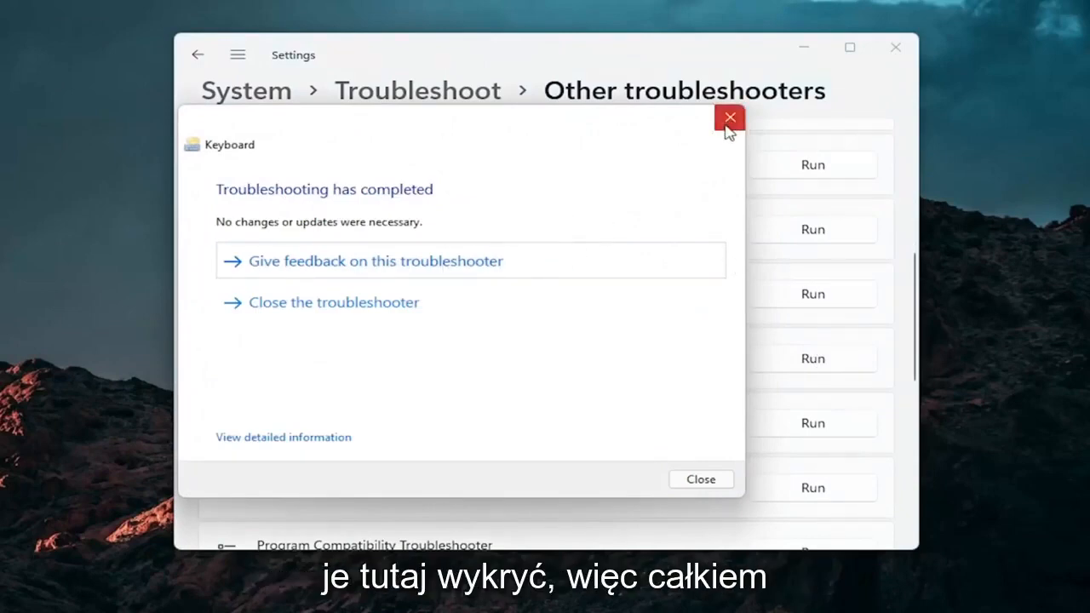
pyautogui.click(729, 115)
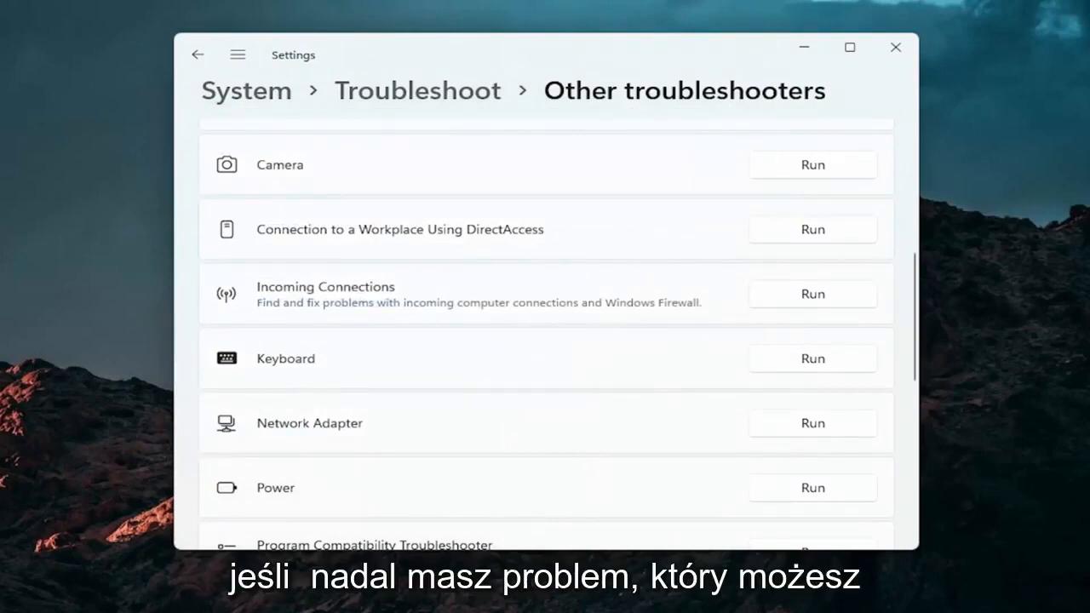
pyautogui.click(896, 48)
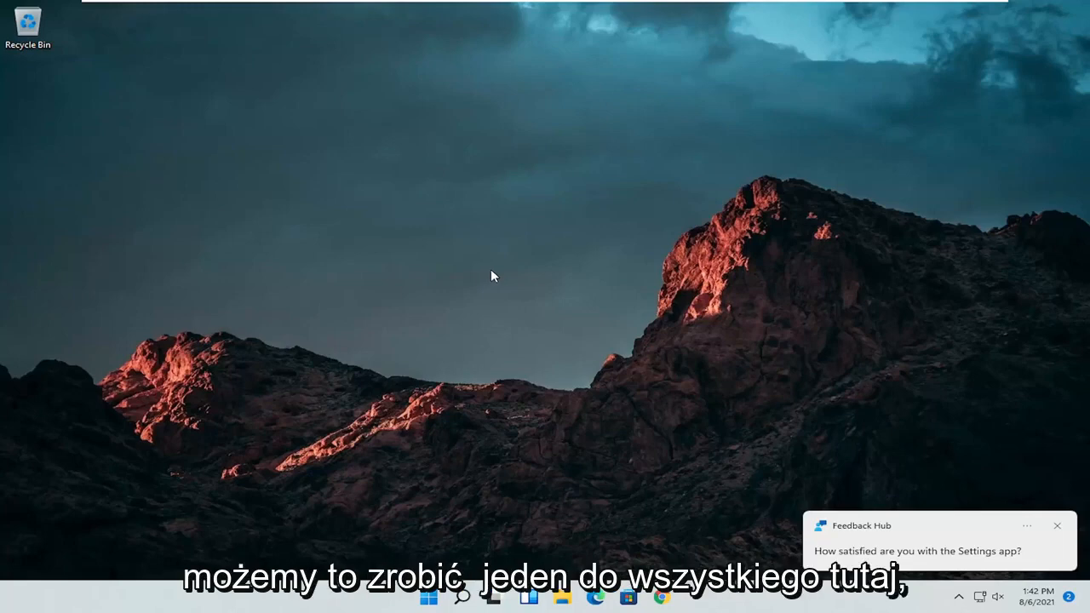
# Search 'cmd' and launch Command Prompt as administrator, approving the UAC prompt
pyautogui.click(461, 596)
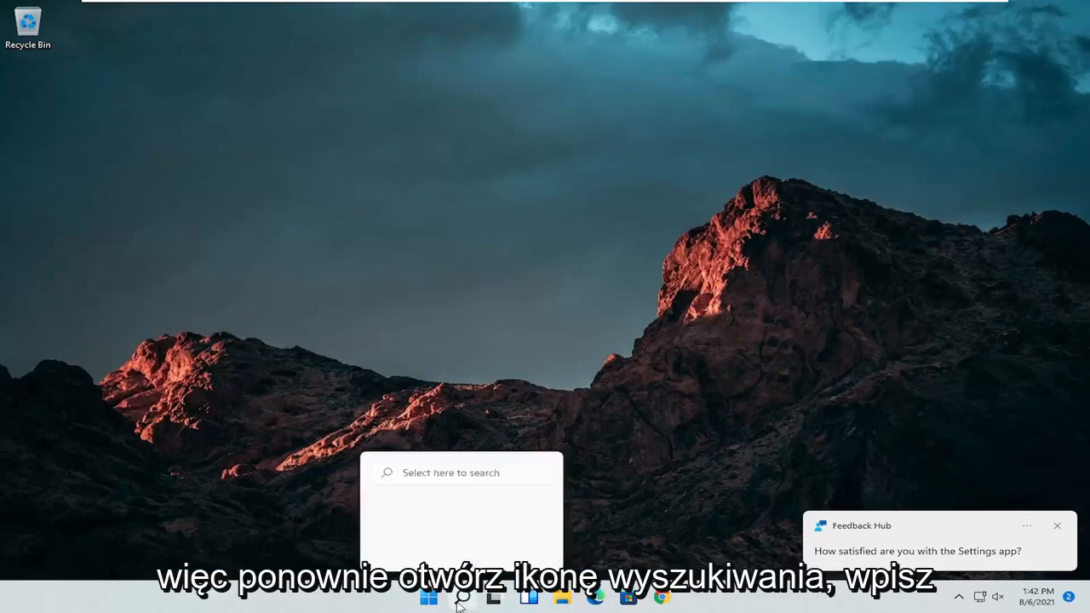
pyautogui.click(461, 596)
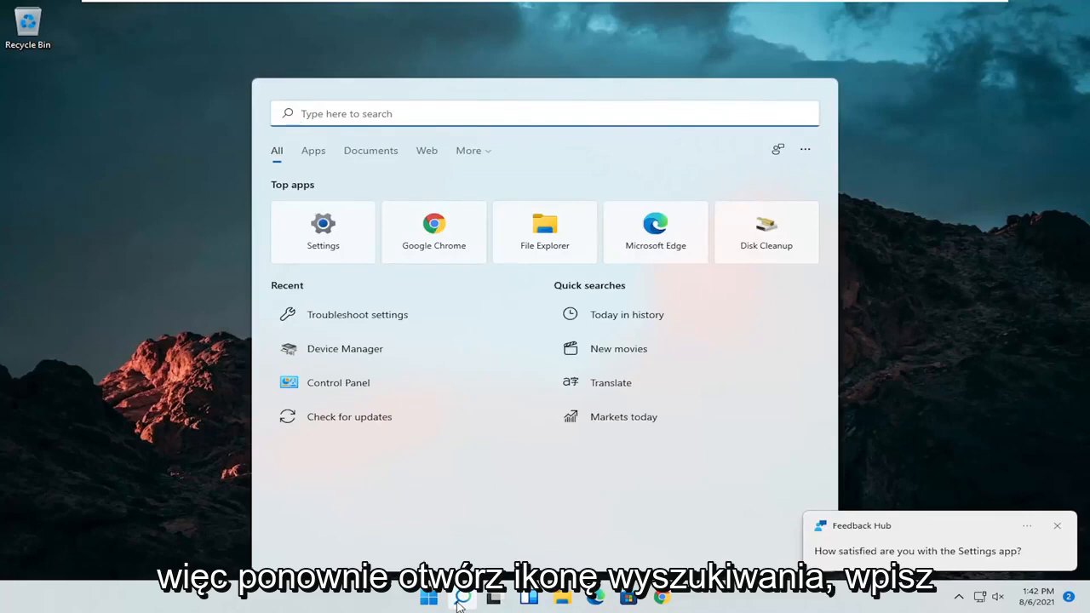
pyautogui.write('cmd')
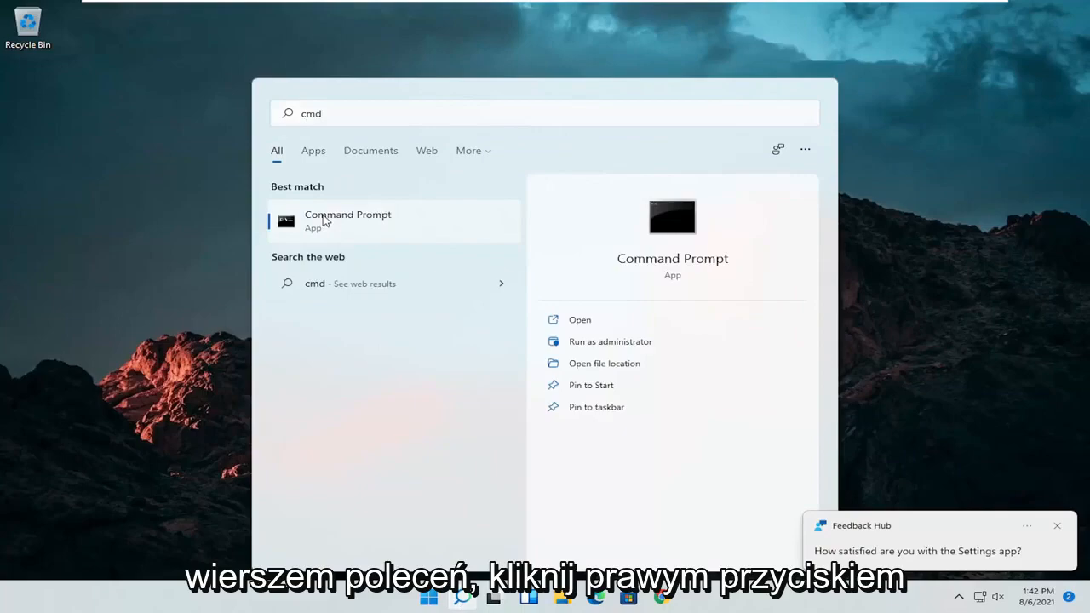
pyautogui.rightClick(347, 220)
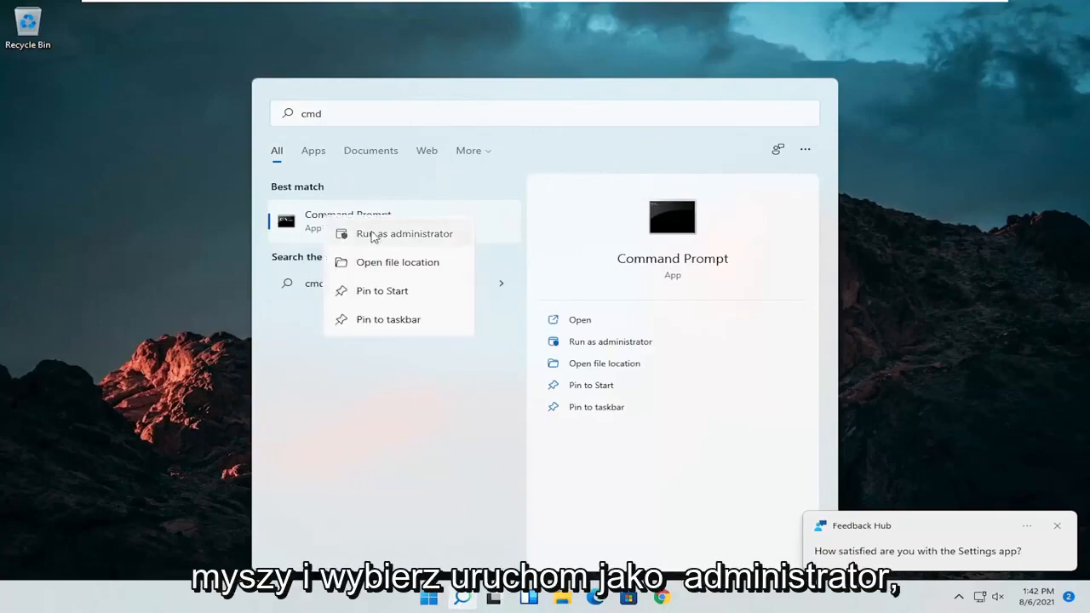
pyautogui.click(405, 234)
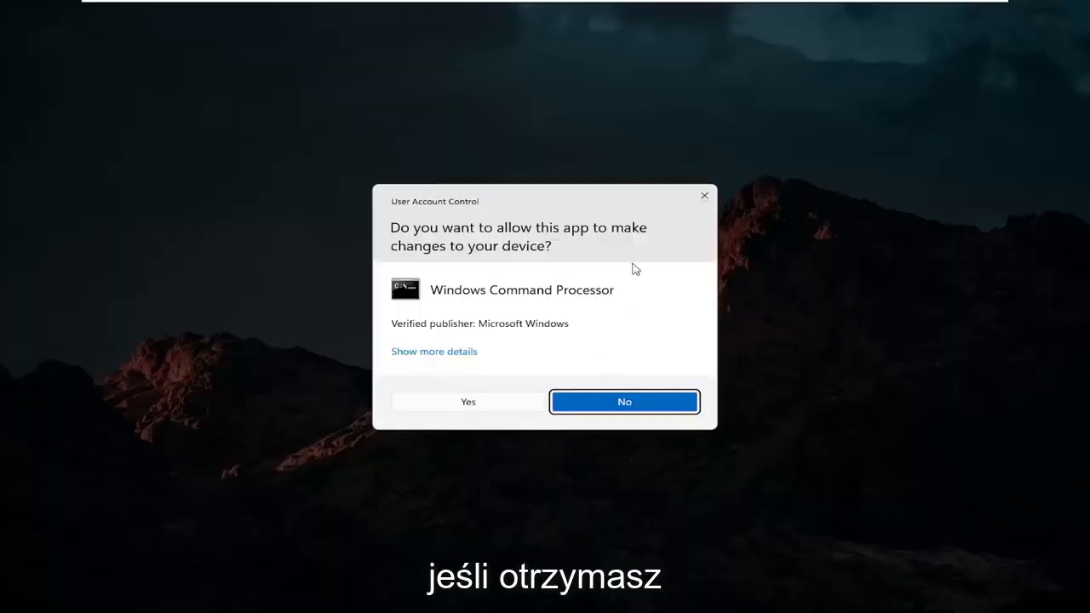
pyautogui.click(466, 402)
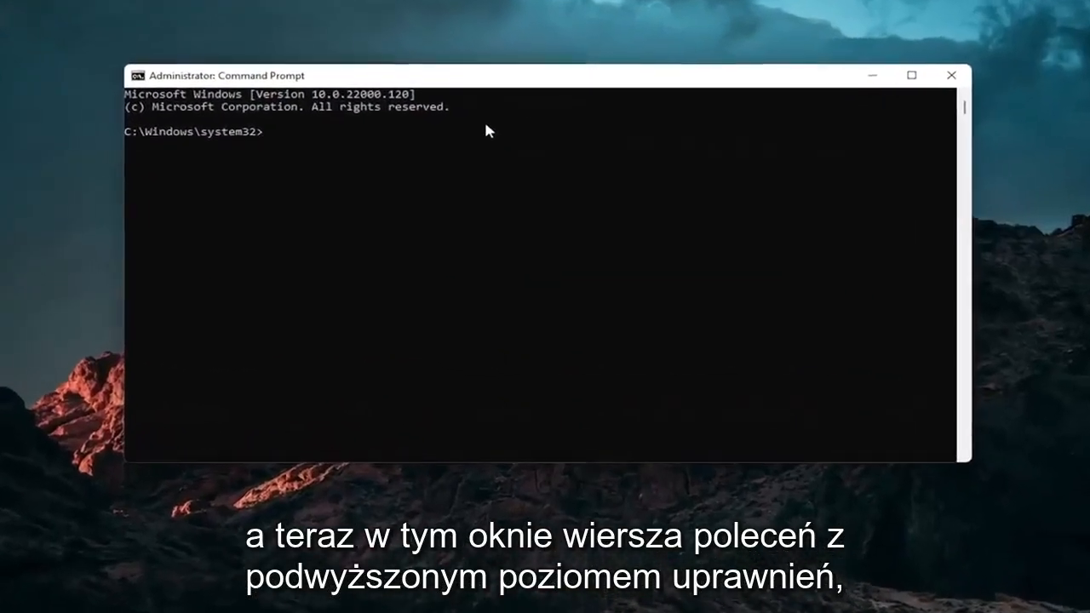
# Run 'sfc /scannow' to completion with no integrity violations, then close Command Prompt
pyautogui.write('sfc')
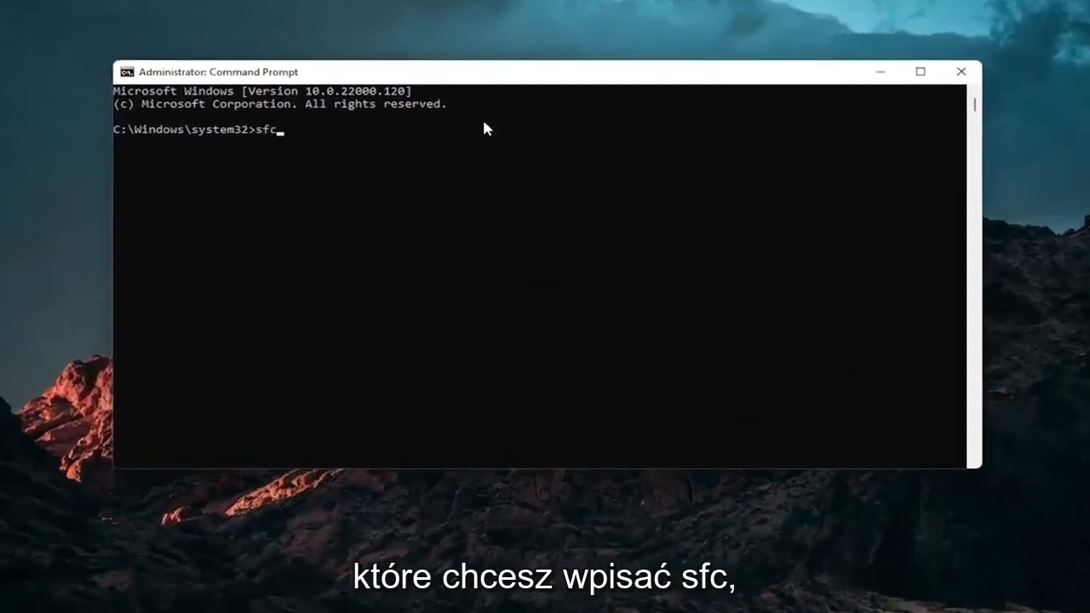
pyautogui.write('/sc')
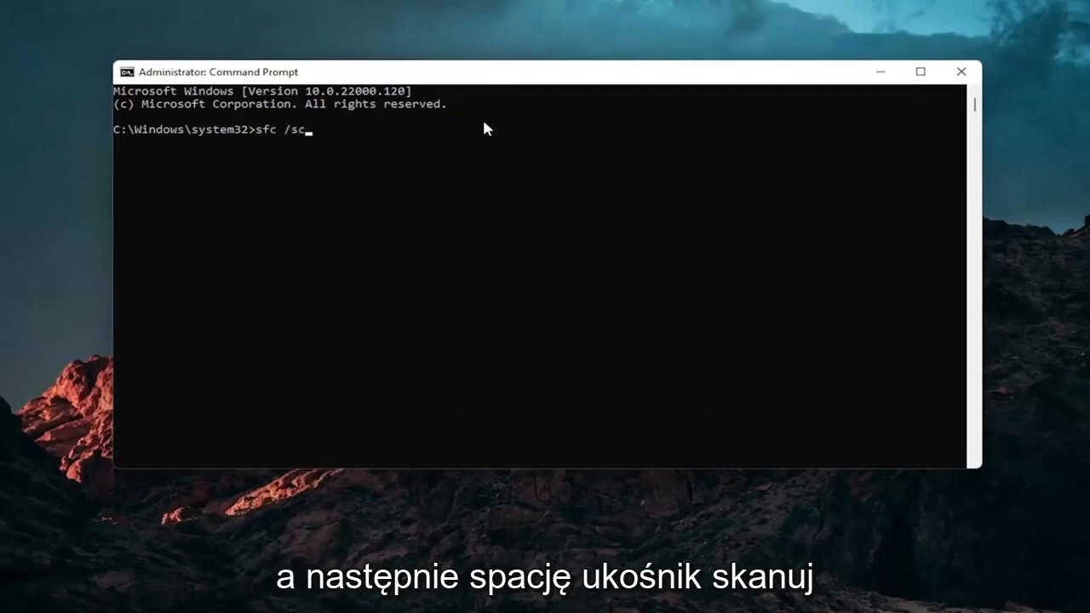
pyautogui.write('annow')
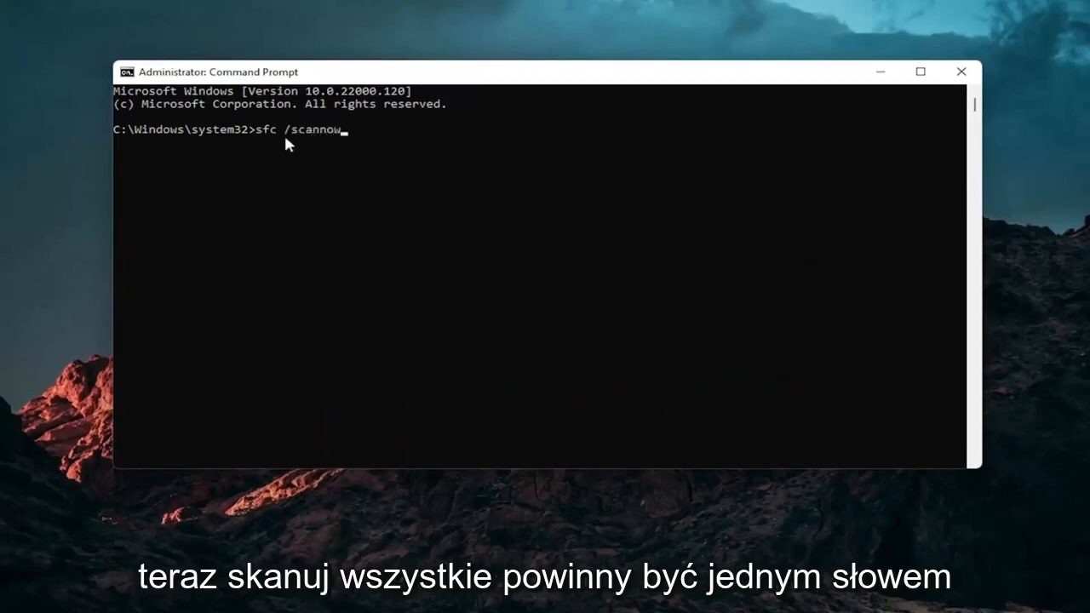
pyautogui.moveTo(247, 206)
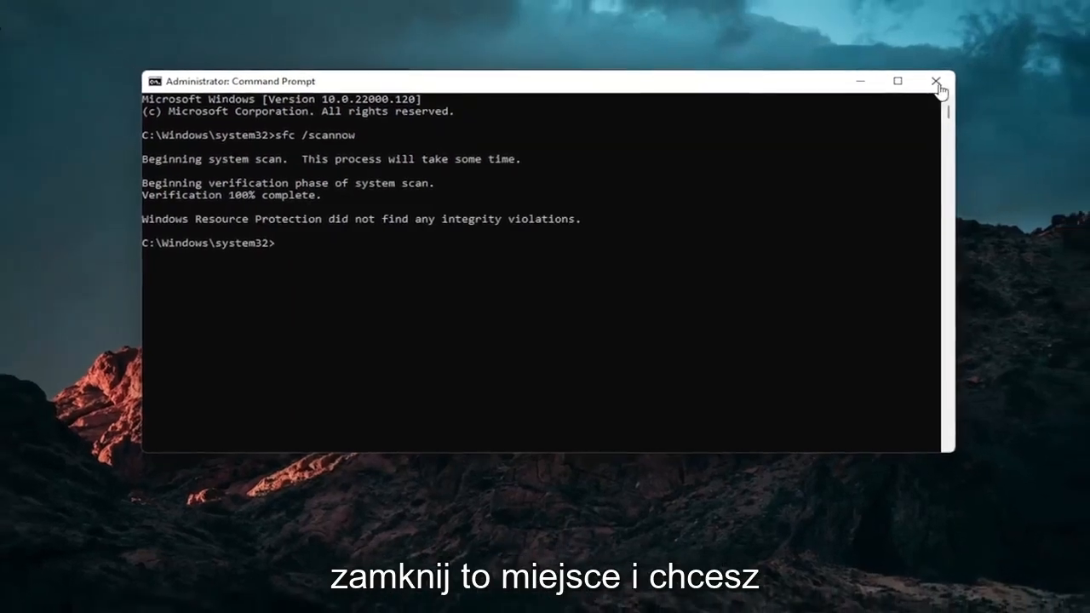
pyautogui.click(937, 82)
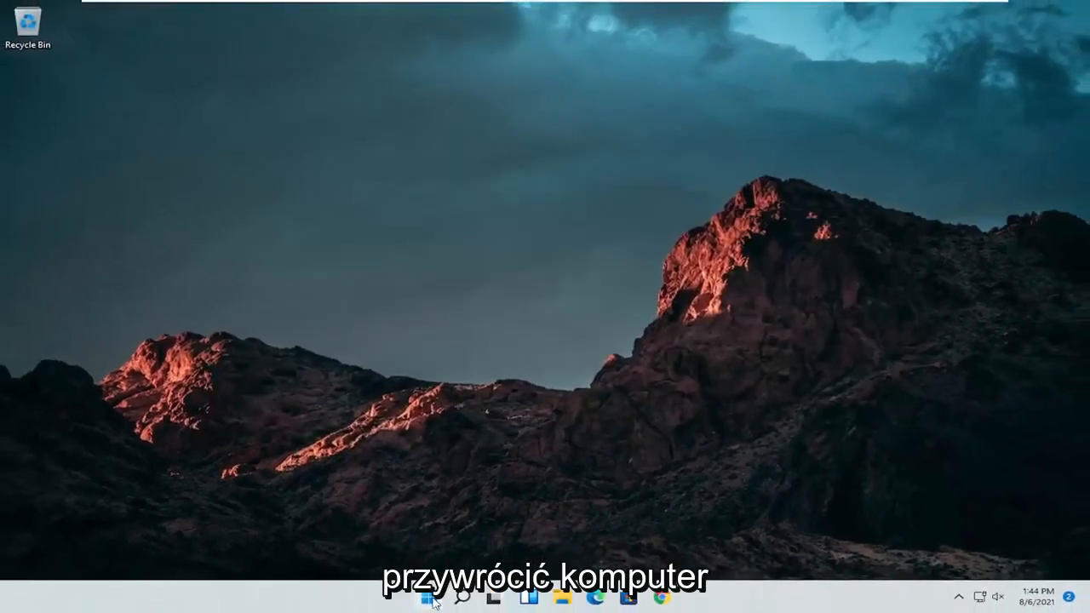